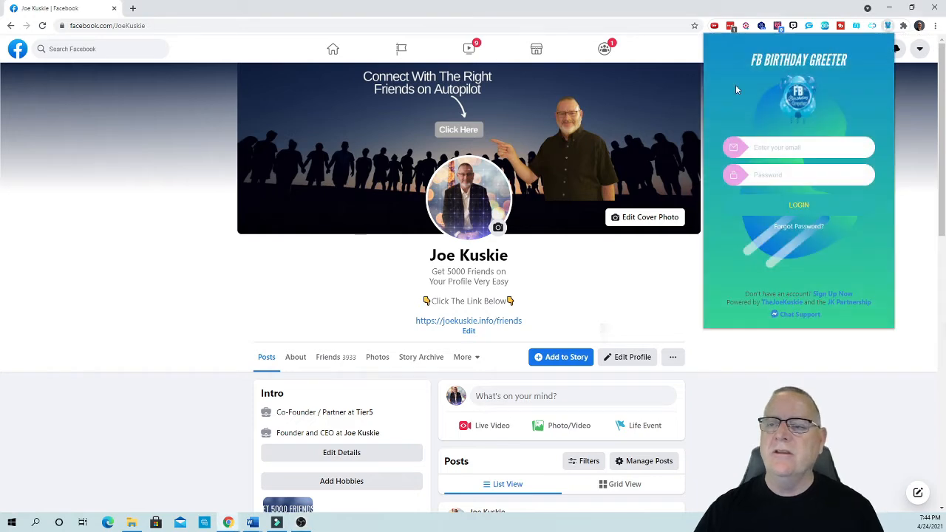
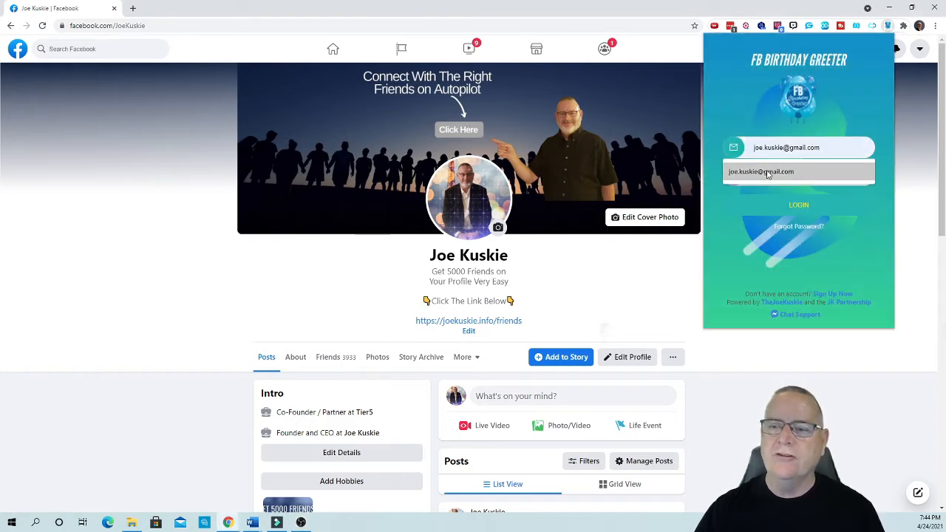
left_click(798, 175)
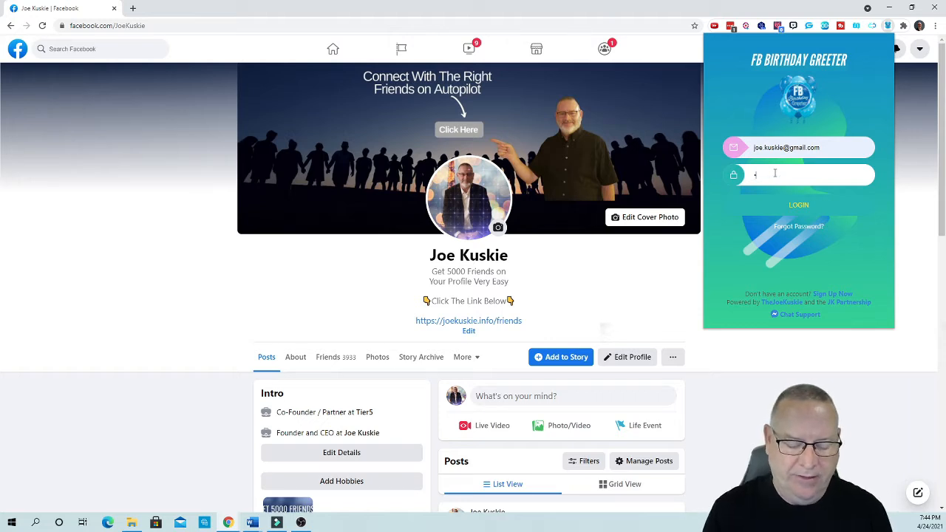
type("password")
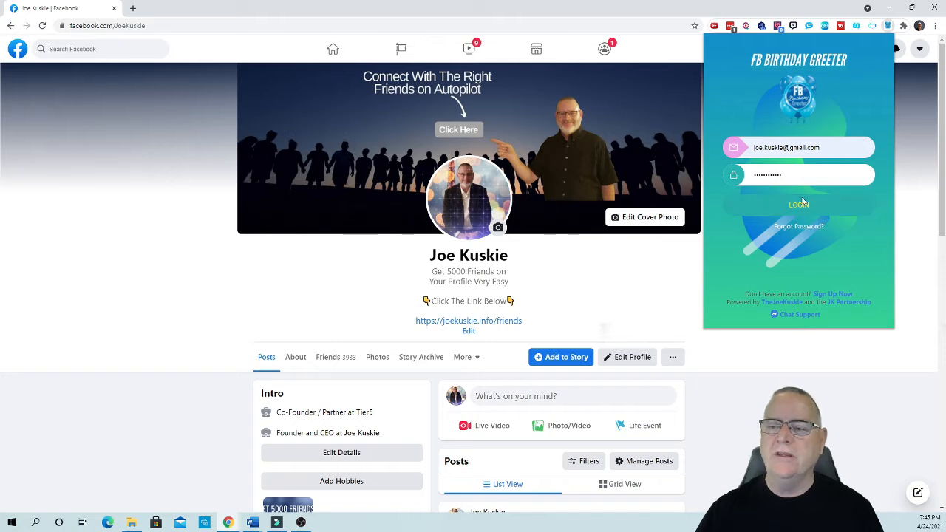
Log in and view the Your Posts settings list with two saved greetings
left_click(798, 205)
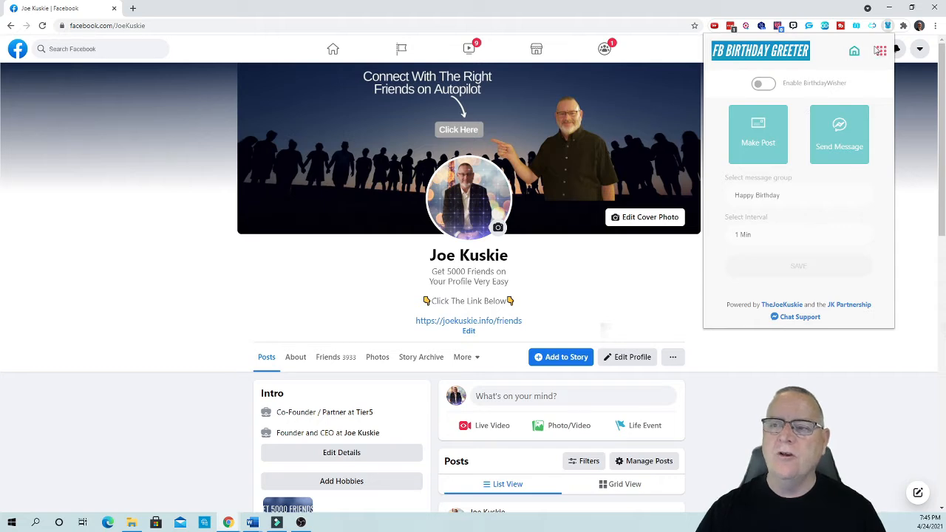
left_click(880, 50)
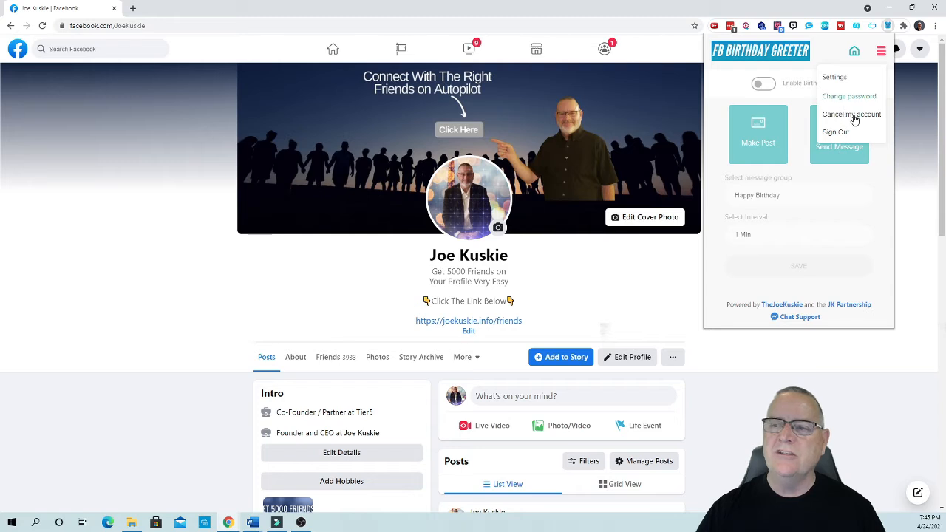
mouse_move(835, 131)
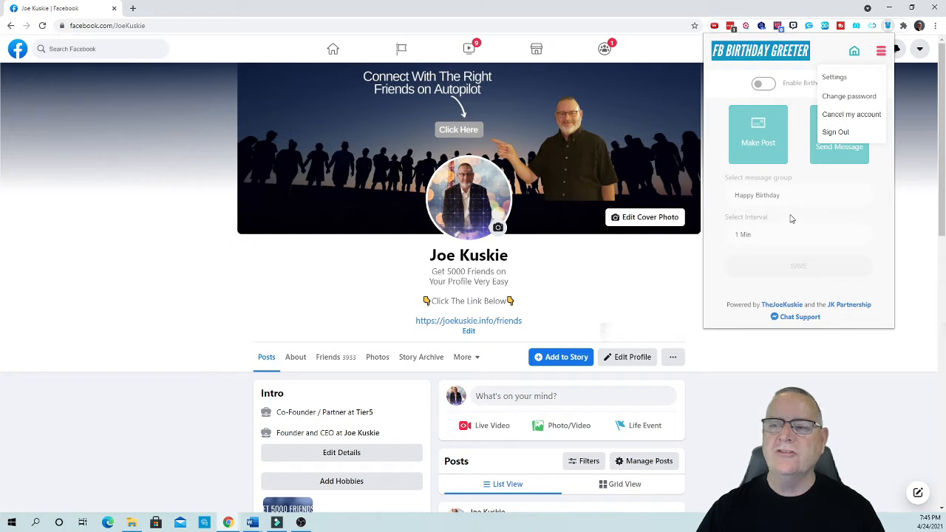
left_click(774, 75)
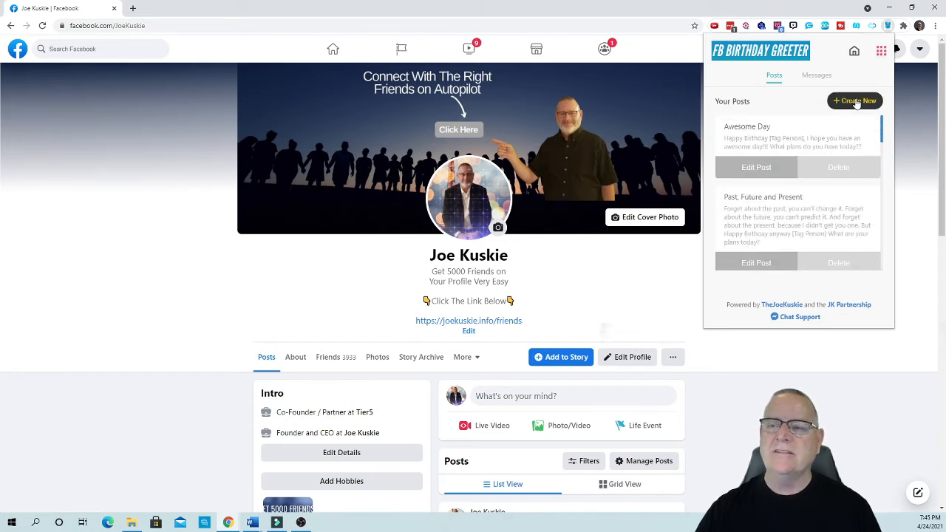
Save a new post titled 'Name' reading 'Hi [Tag Person] Happy birthday'
left_click(854, 100)
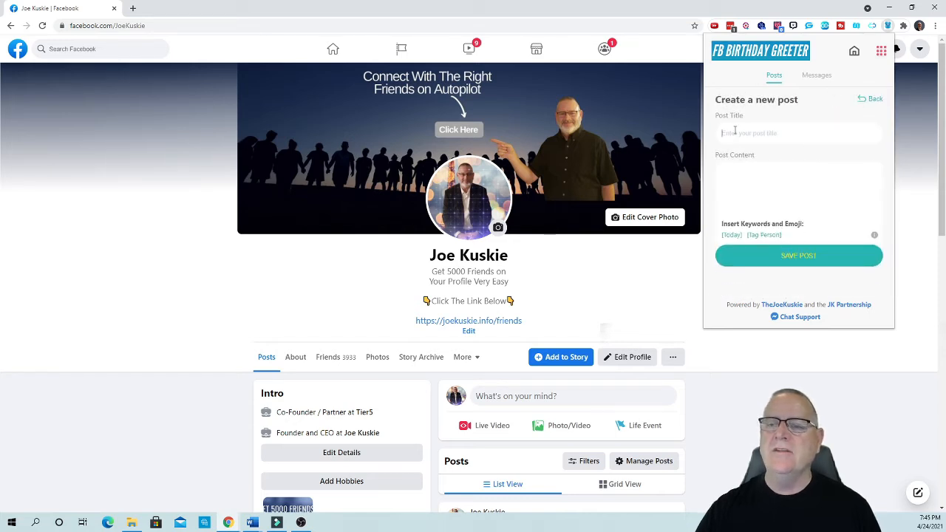
type("Name")
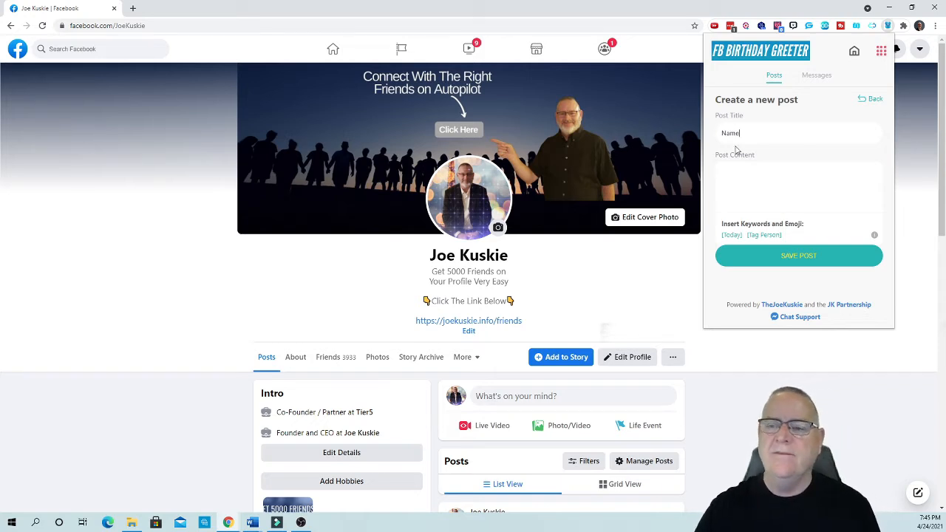
type("Hi")
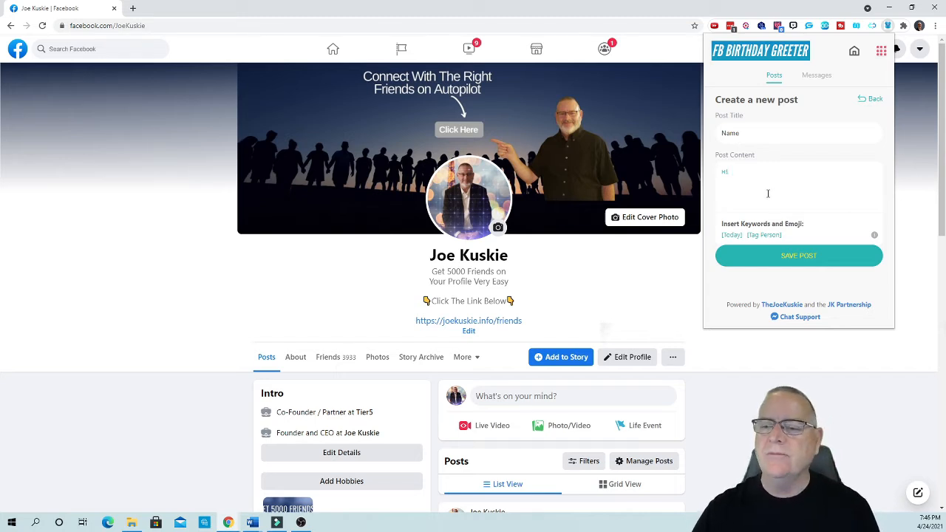
left_click(764, 235)
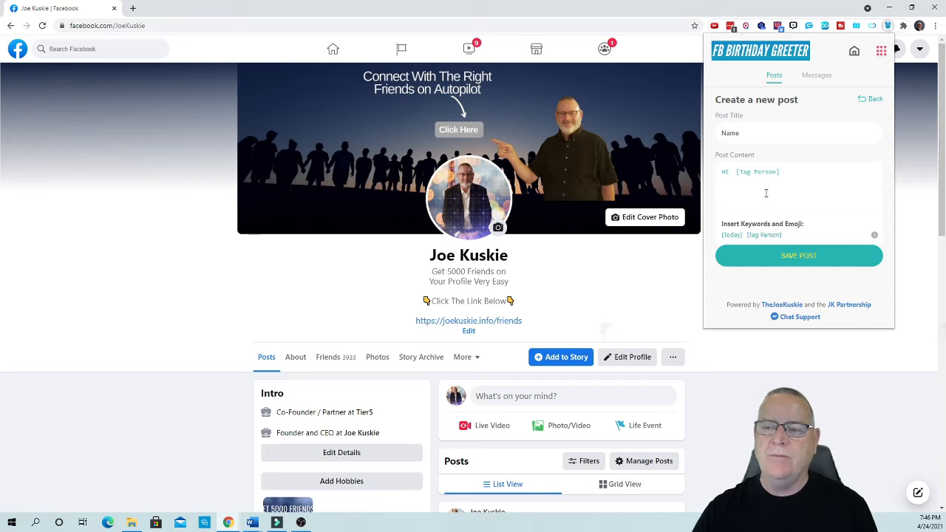
type("Happy birthday")
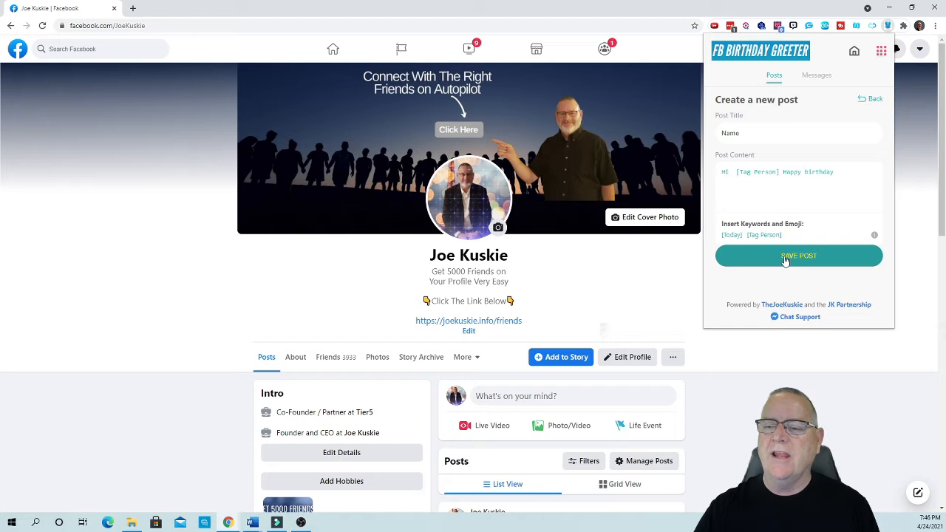
left_click(798, 254)
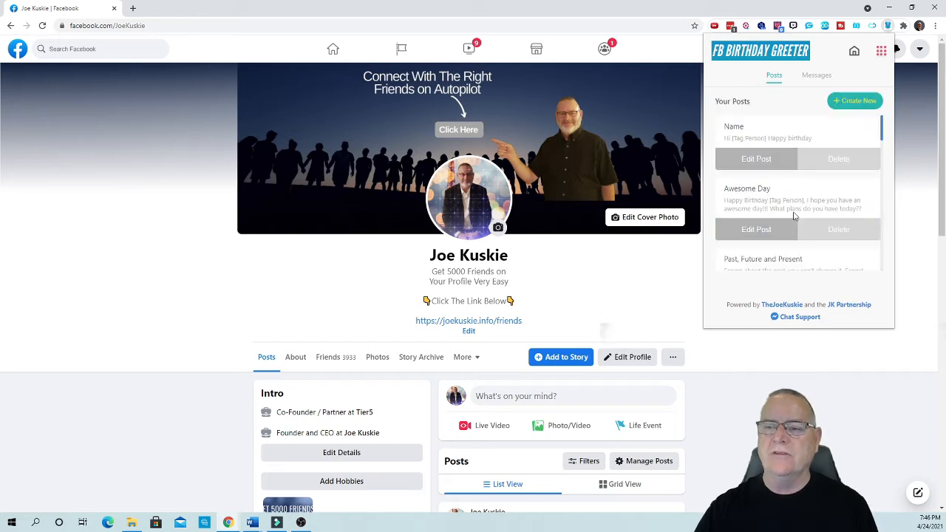
mouse_move(839, 159)
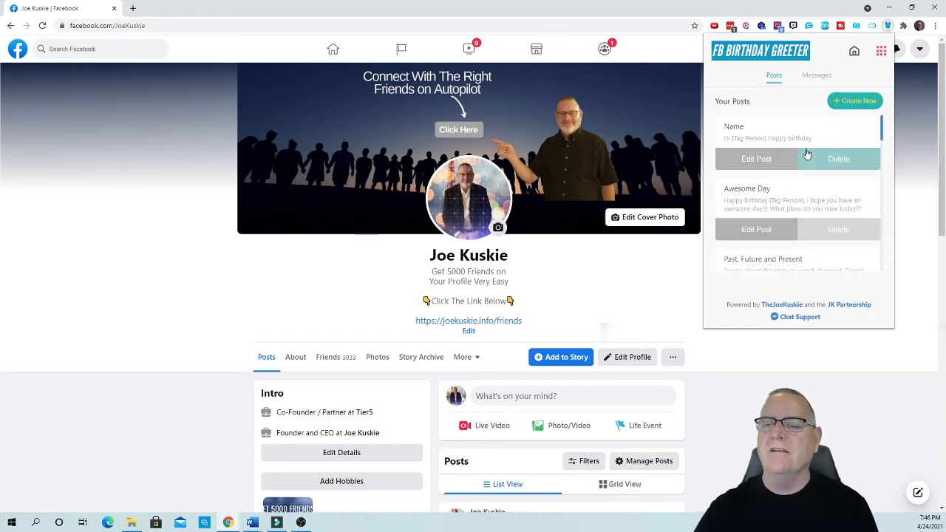
Delete the 'Name' post and scroll through the remaining saved posts
left_click(838, 158)
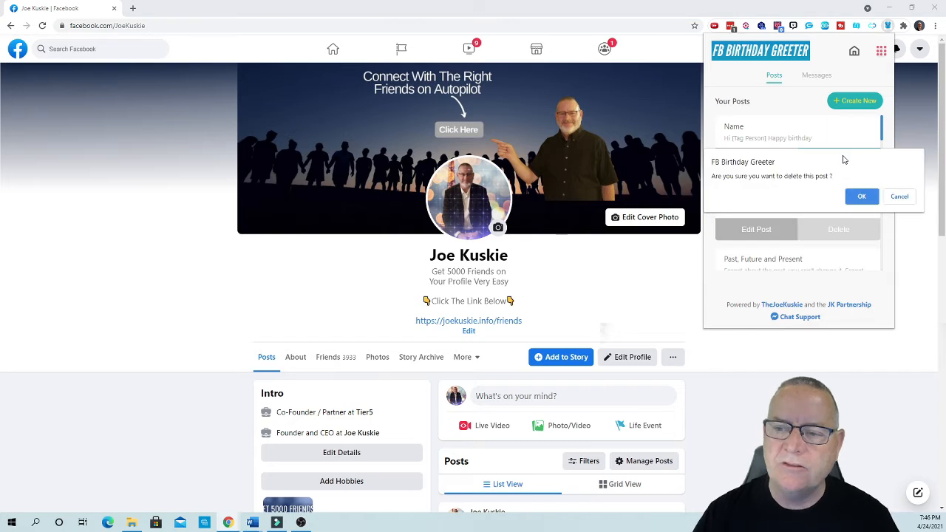
left_click(860, 196)
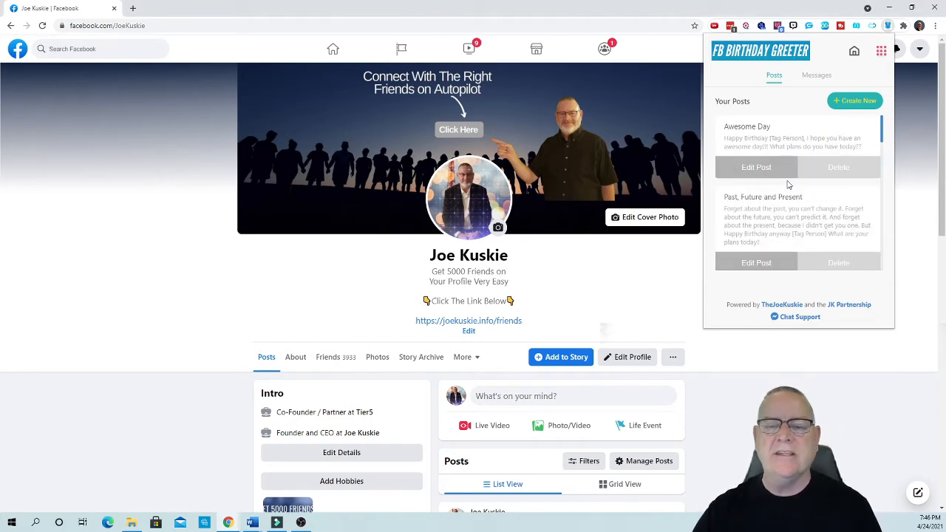
mouse_move(779, 185)
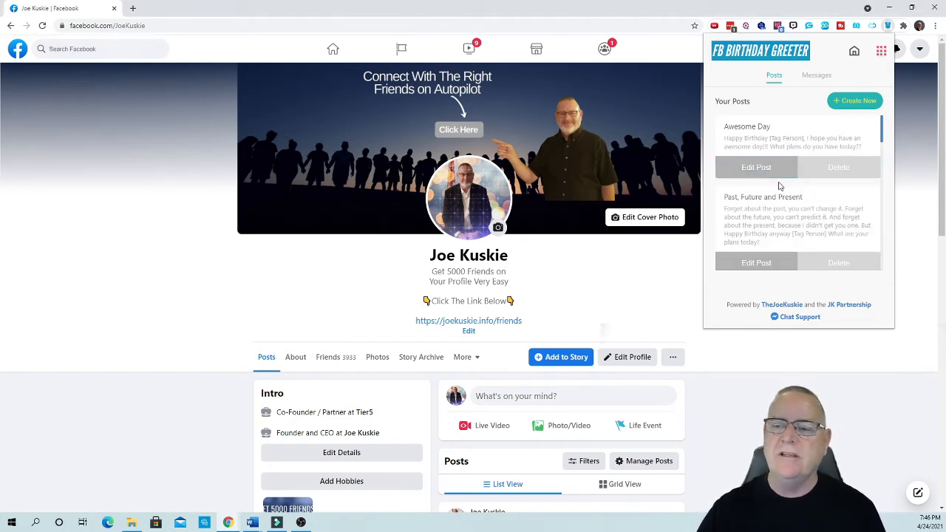
scroll("down", 3)
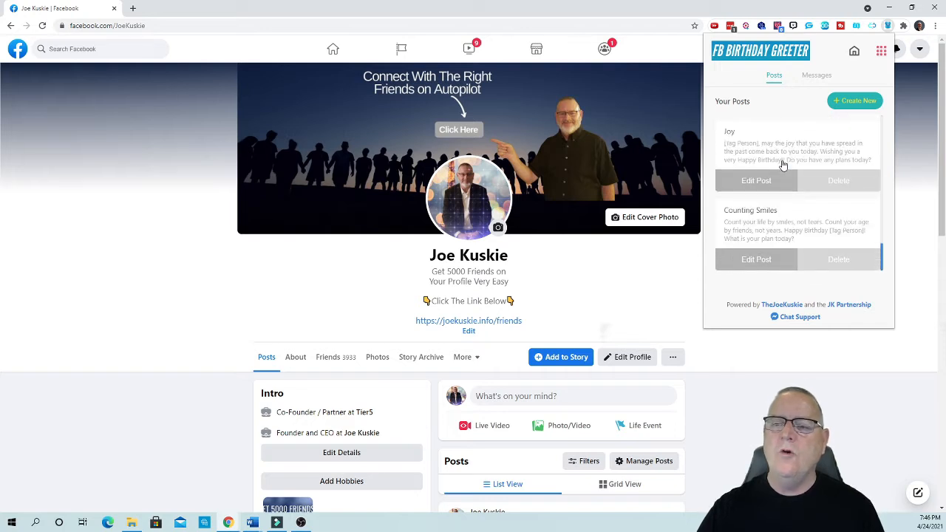
scroll("down", 3)
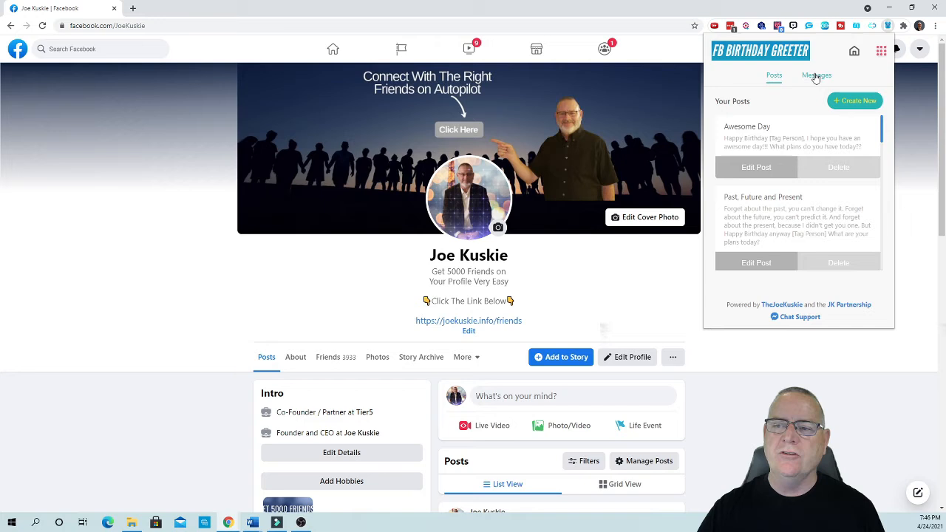
Edit the Personal Message segment from the Messages tab and start a fourth 'Hello' block
left_click(816, 74)
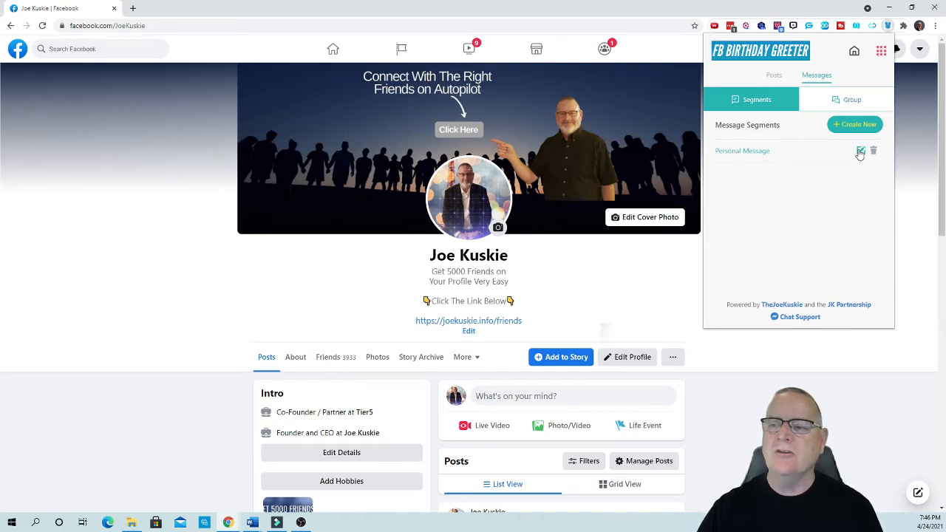
left_click(861, 152)
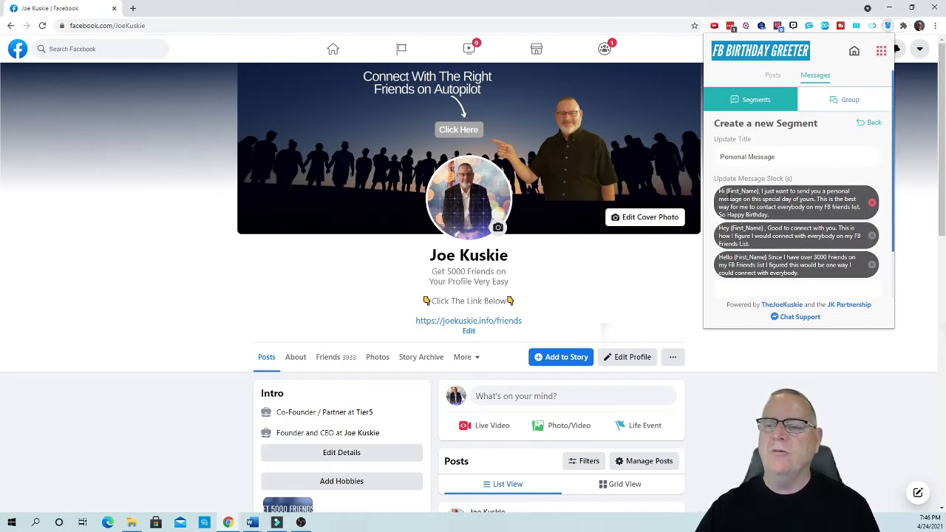
scroll("down", 3)
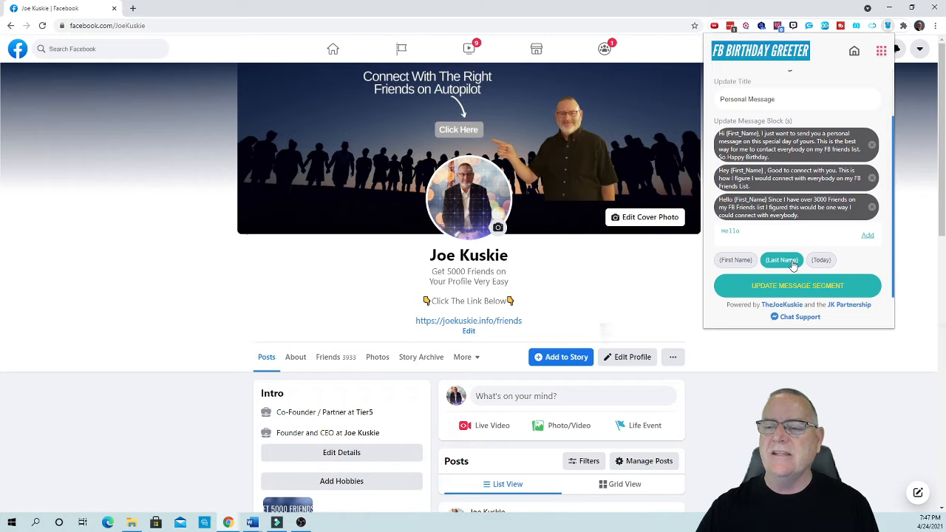
Write the fourth greeting block with a {First_Name} tag, ending 'Happy Birthday', and save it
left_click(734, 259)
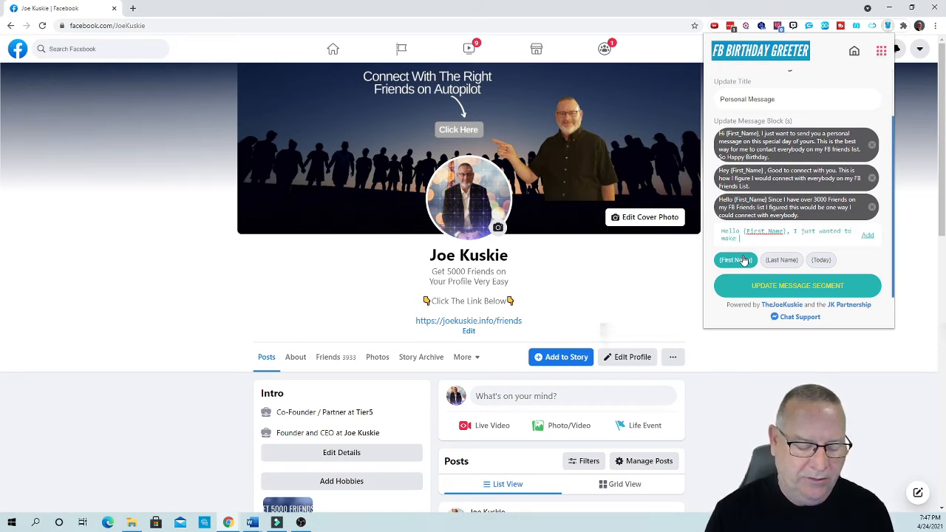
type("sure you go")
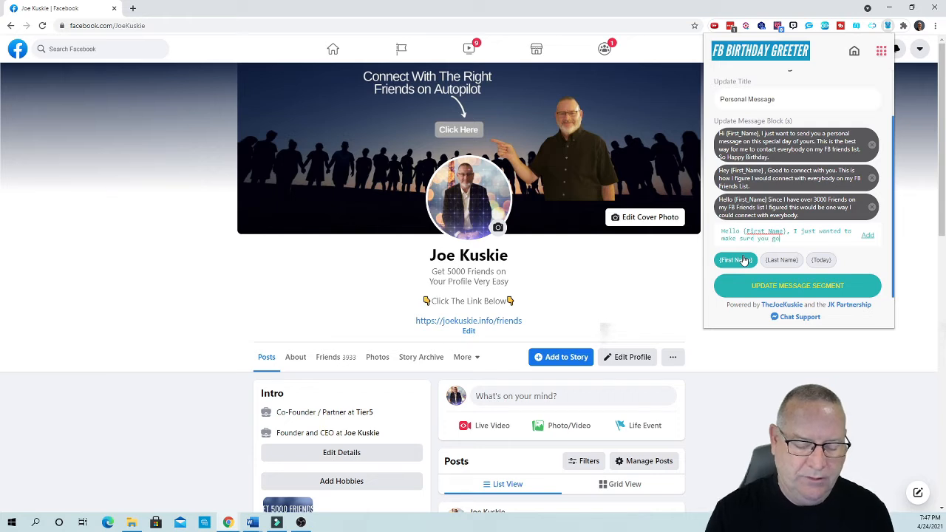
type("got my w")
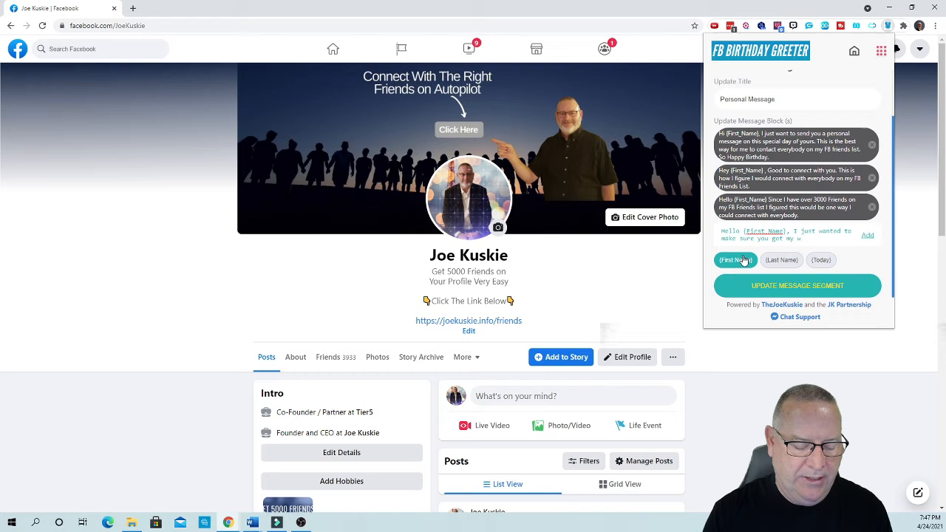
type("greets")
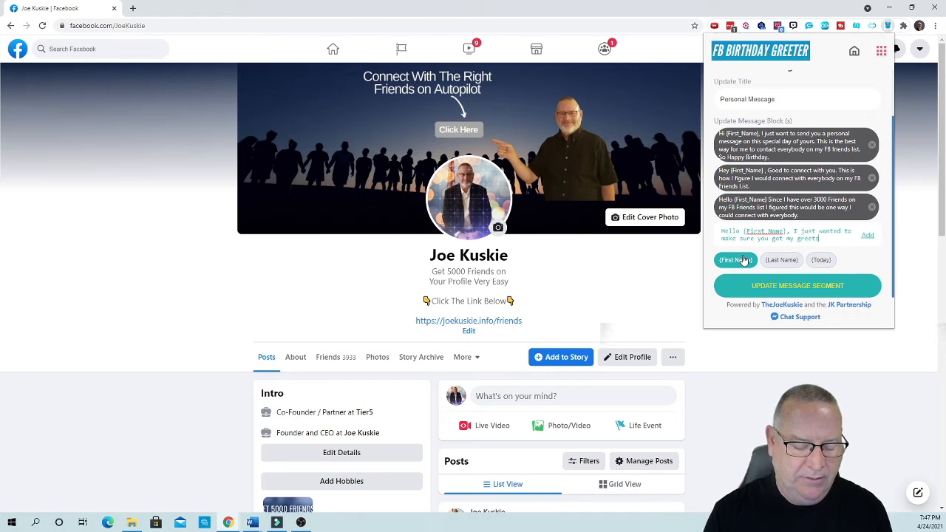
type("for the")
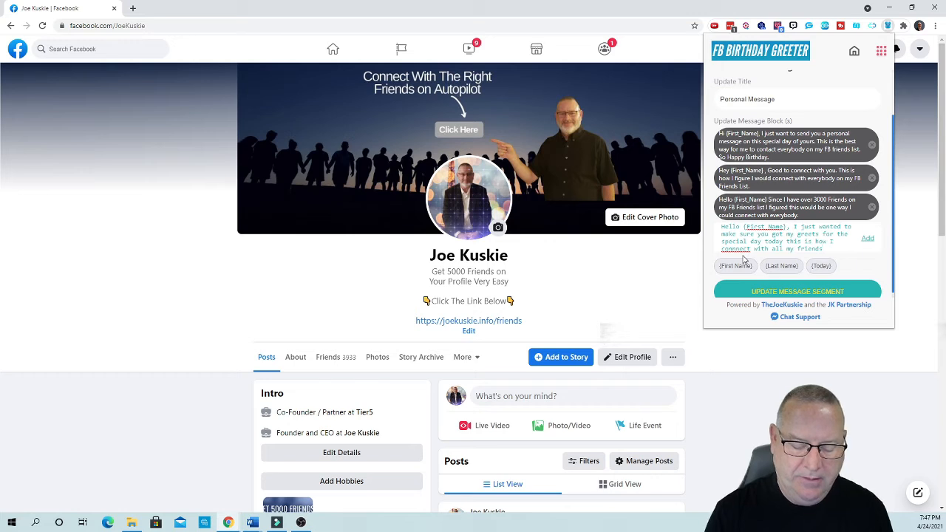
type("Happy Birthday")
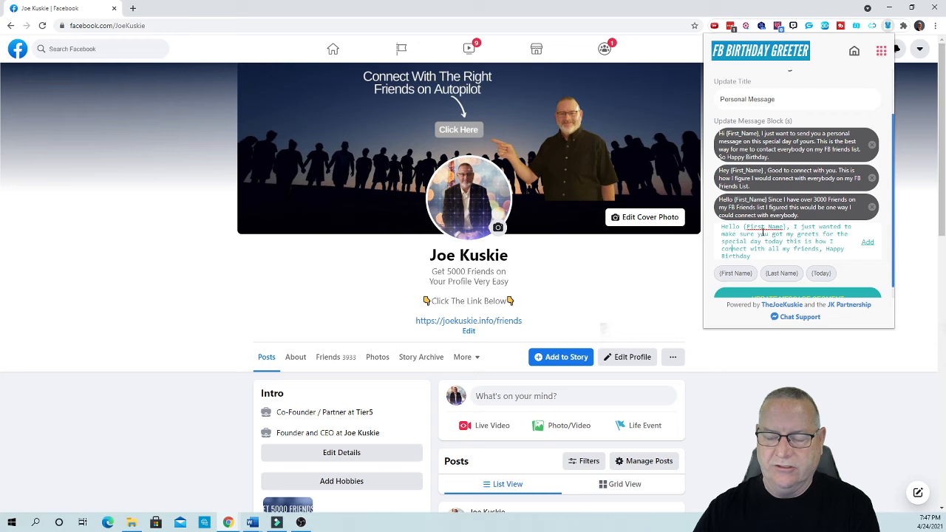
mouse_move(552, 219)
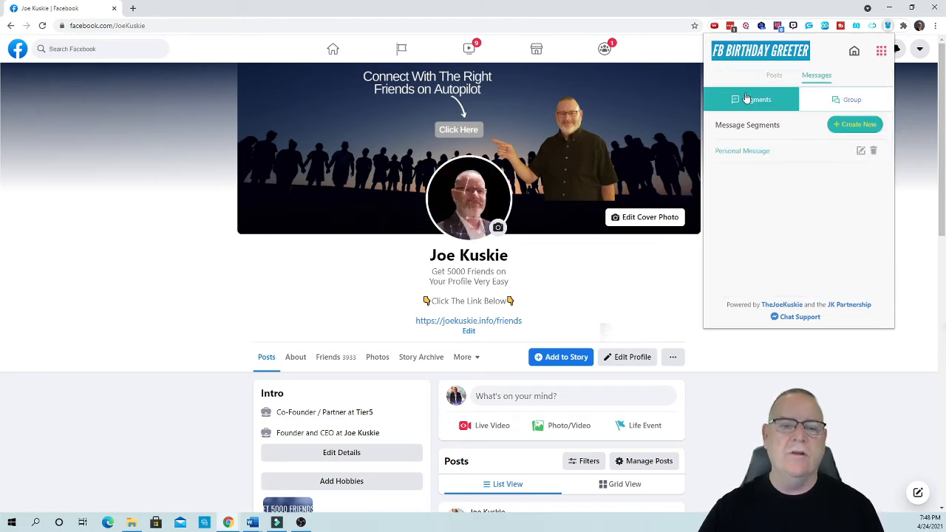
Edit and save the Happy Birthday message group using the Personal Message set
left_click(848, 99)
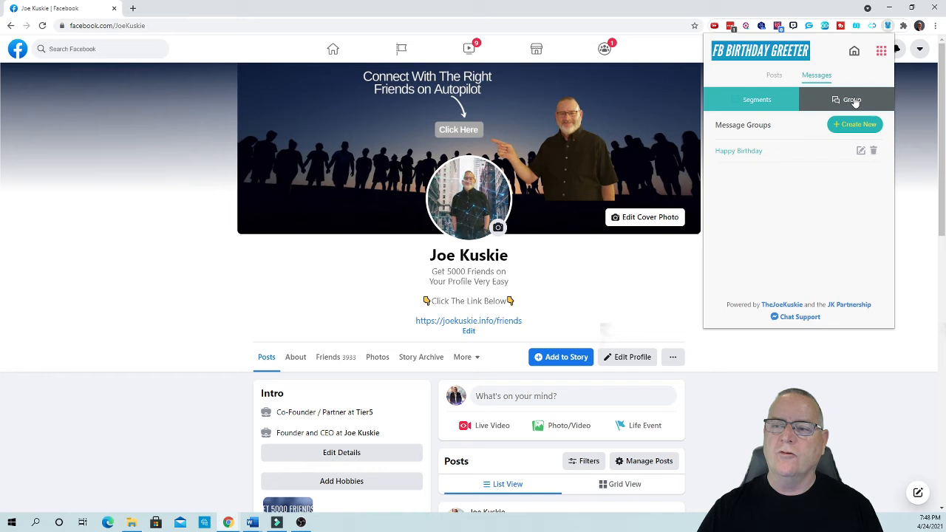
left_click(846, 99)
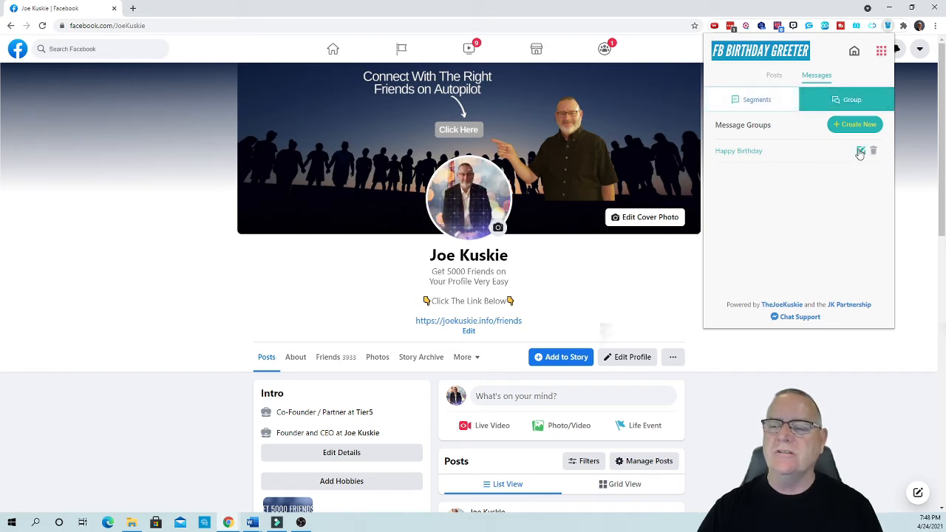
left_click(859, 152)
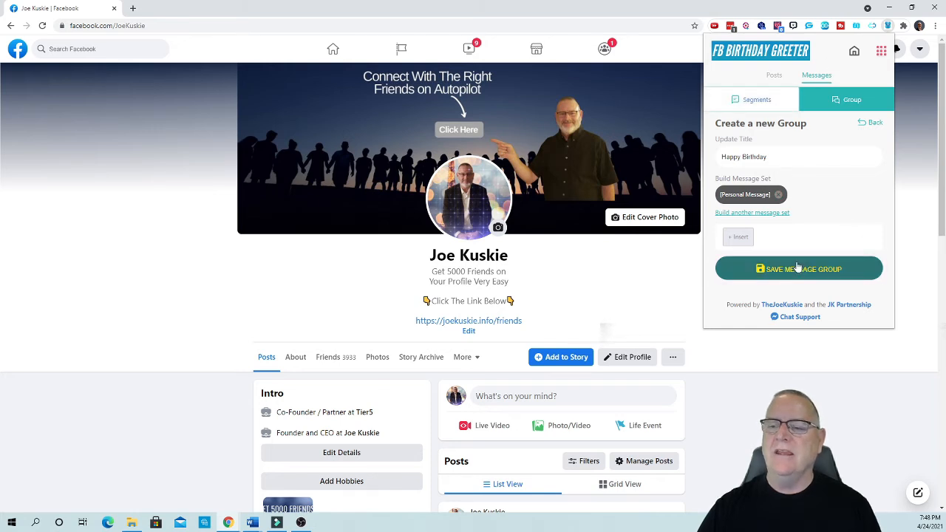
left_click(799, 268)
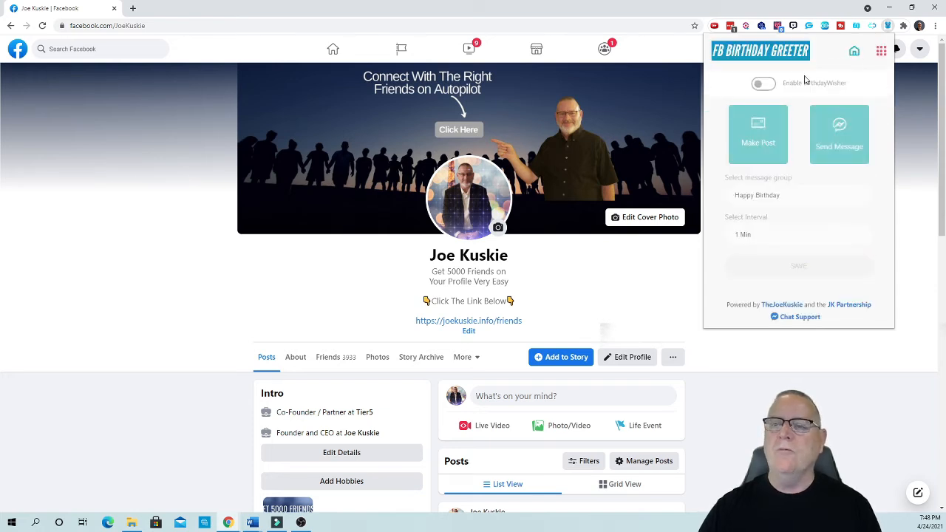
Enable BirthdayWisher with a 1 Min interval and save the settings
left_click(762, 82)
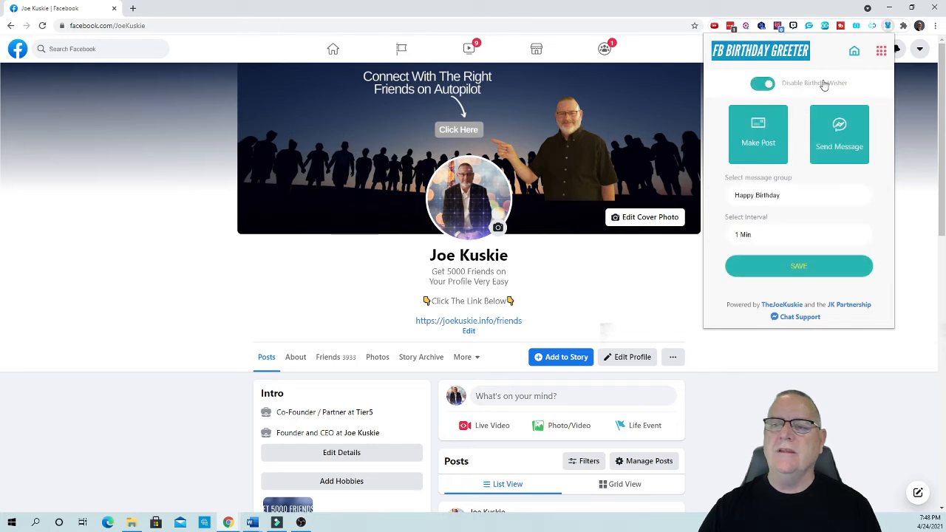
mouse_move(761, 137)
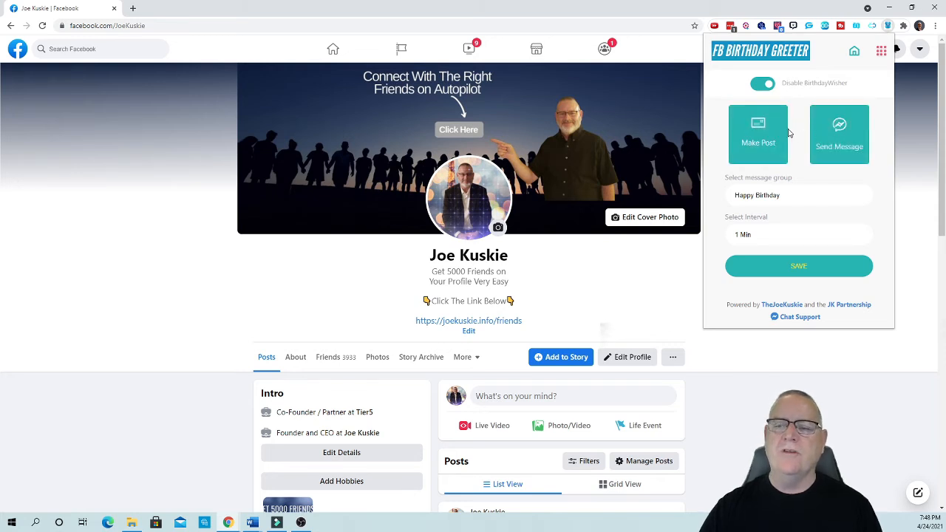
mouse_move(828, 104)
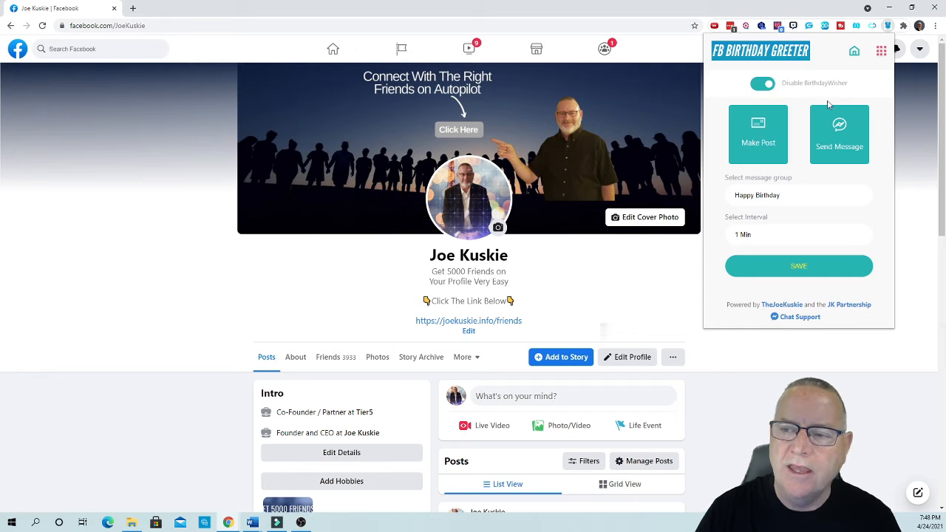
mouse_move(827, 183)
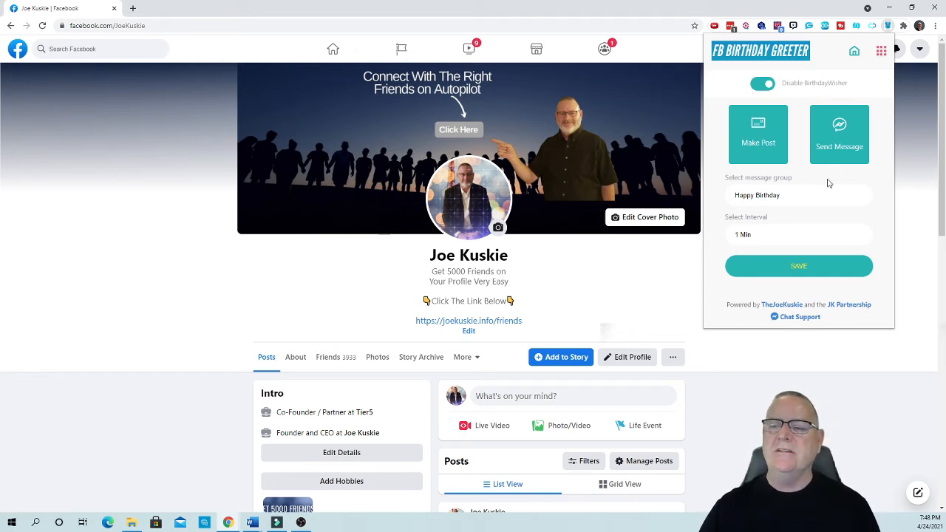
left_click(798, 234)
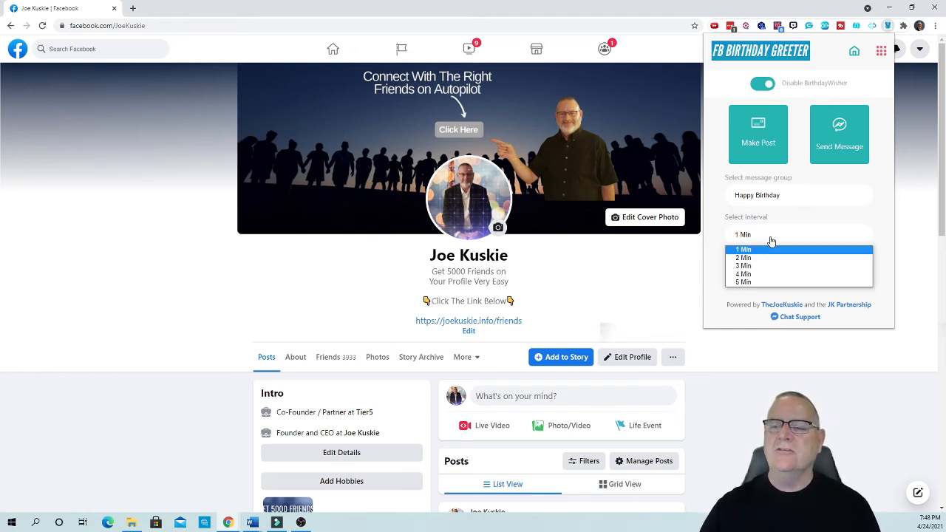
mouse_move(764, 250)
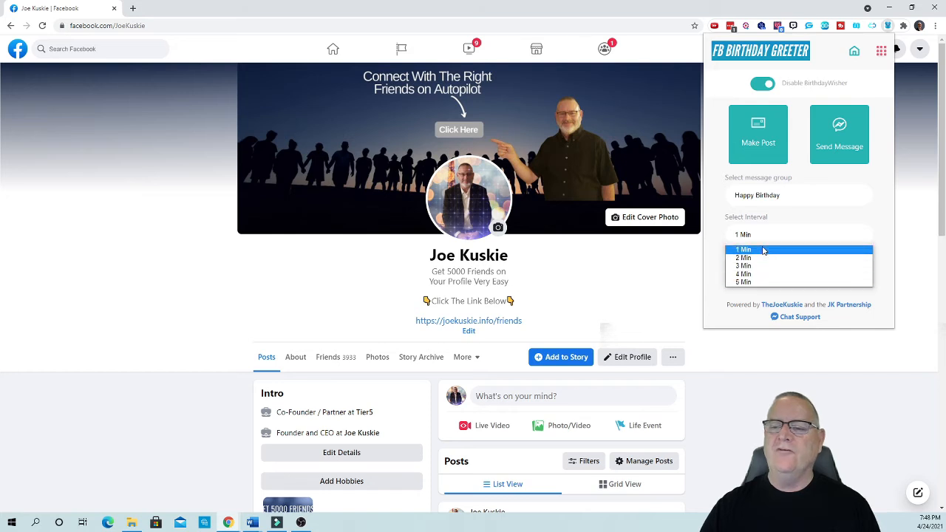
left_click(743, 250)
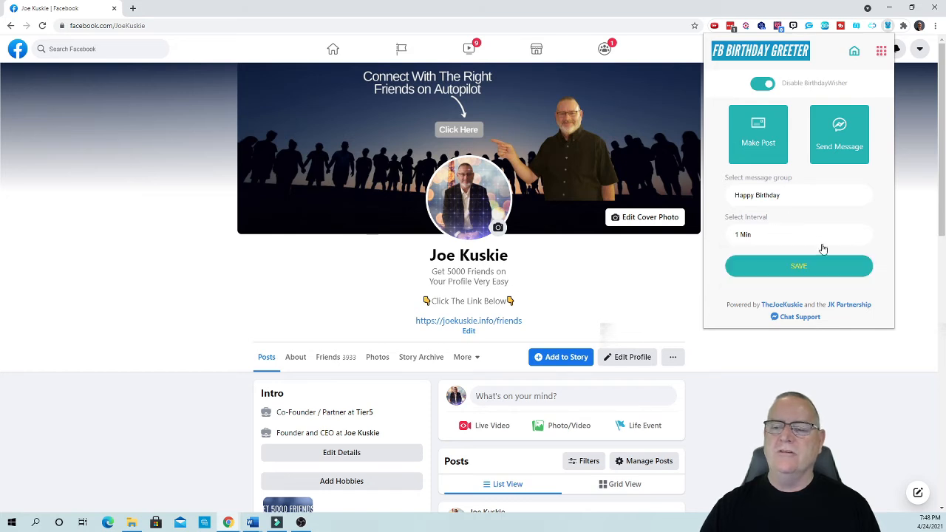
left_click(798, 266)
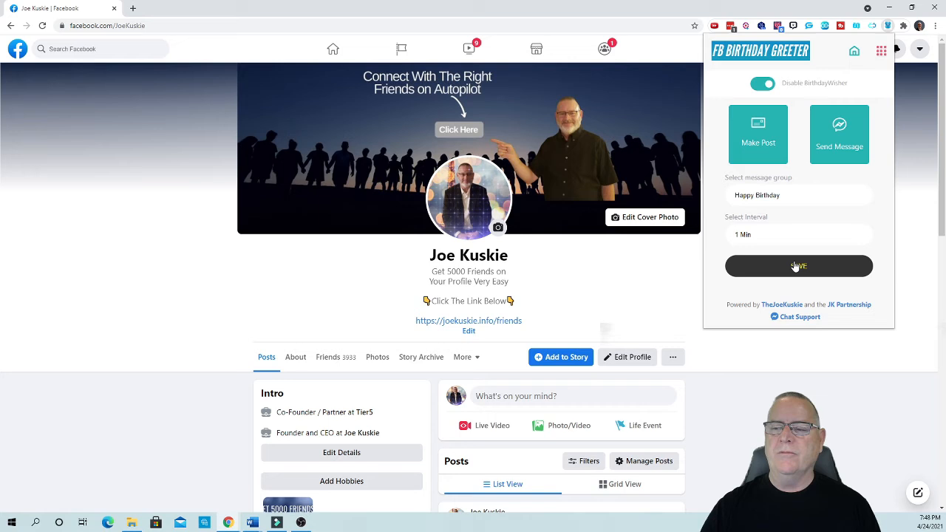
left_click(799, 266)
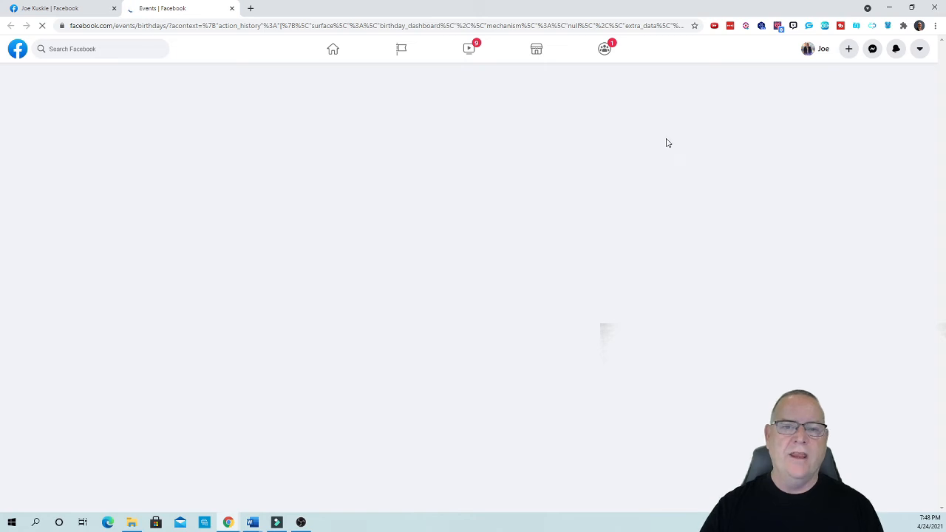
mouse_move(555, 182)
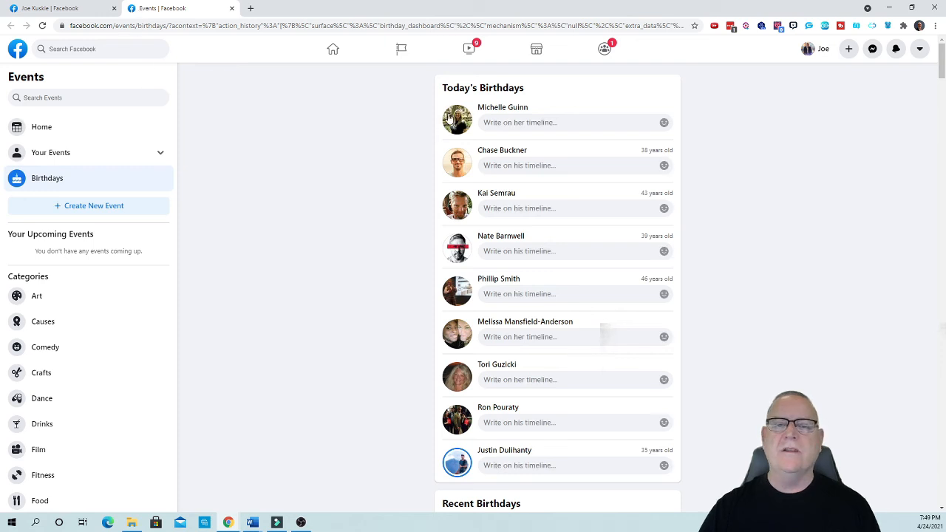
mouse_move(530, 331)
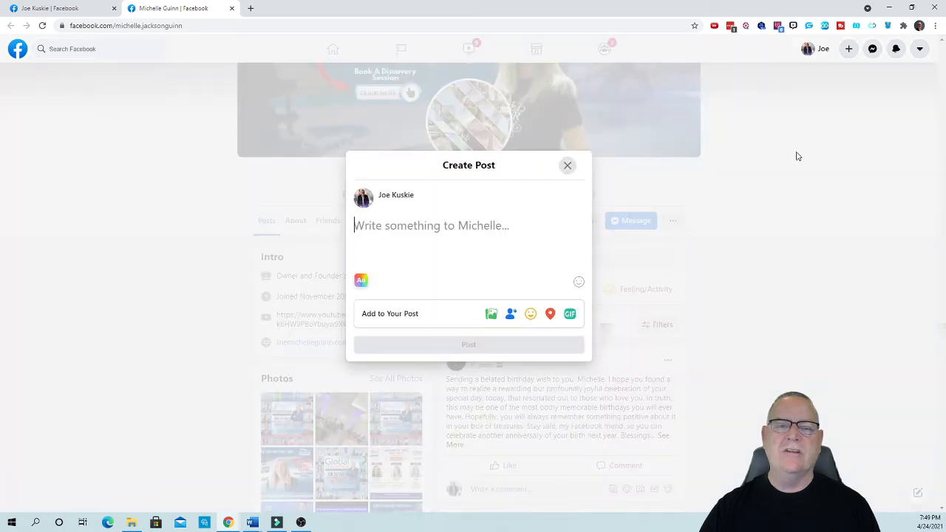
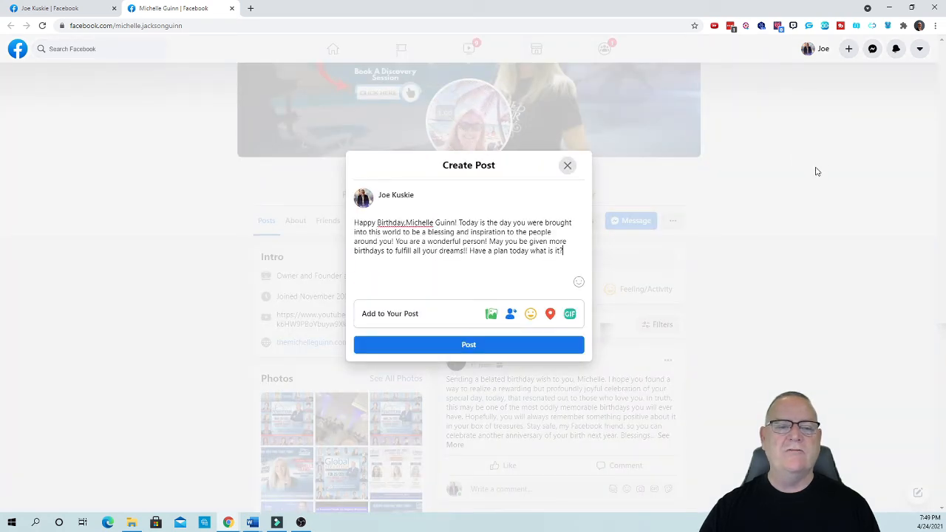
left_click(468, 345)
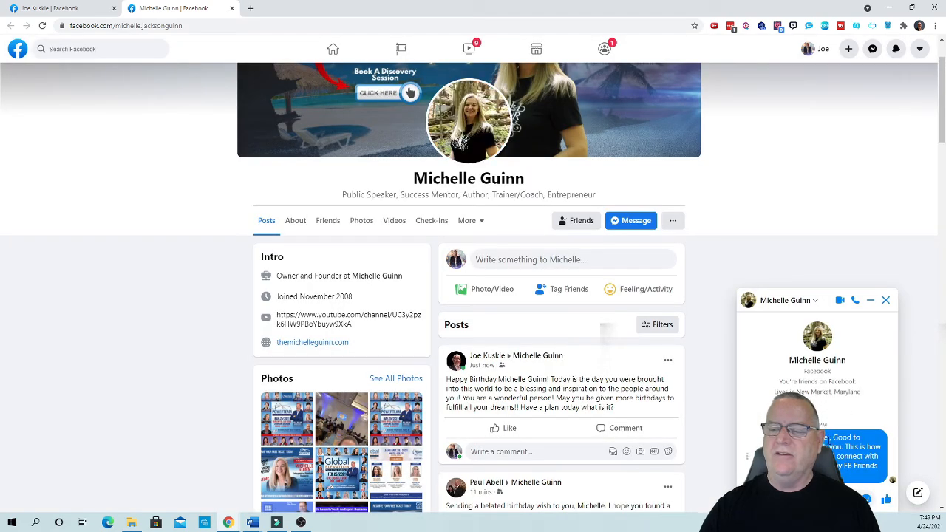
scroll("down", 3)
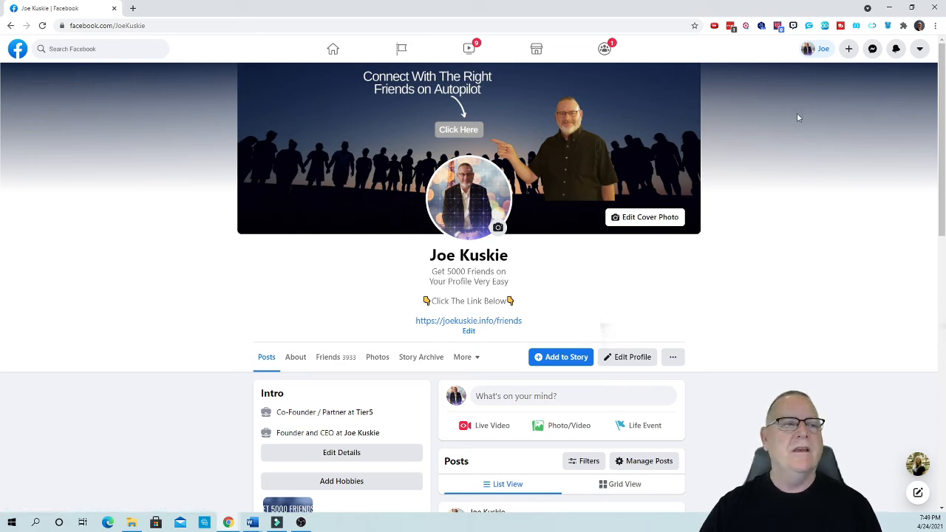
mouse_move(801, 94)
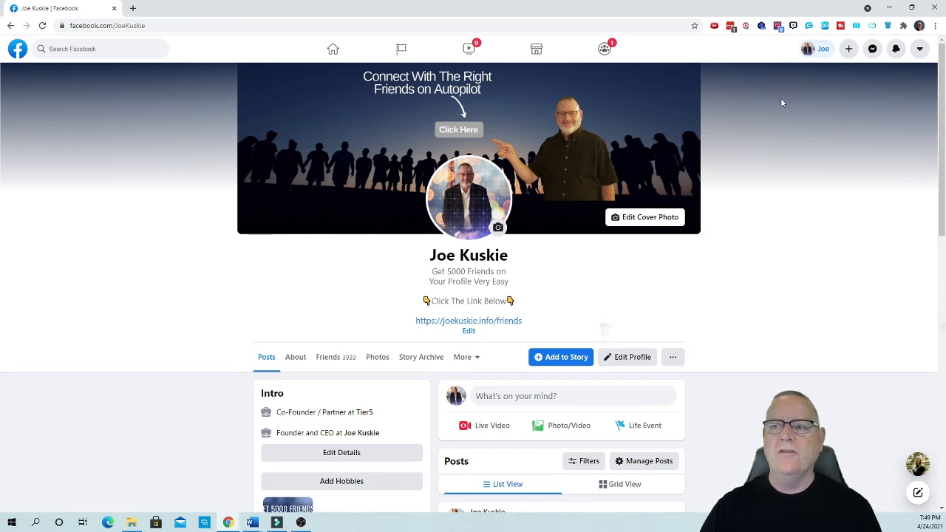
mouse_move(583, 304)
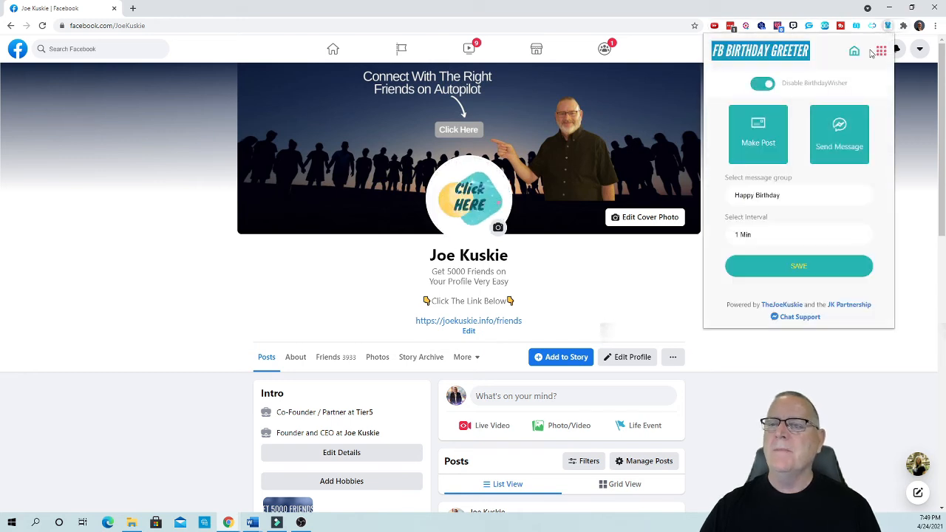
Toggle the BirthdayWisher switch off and back on in the reopened greeter panel
left_click(762, 82)
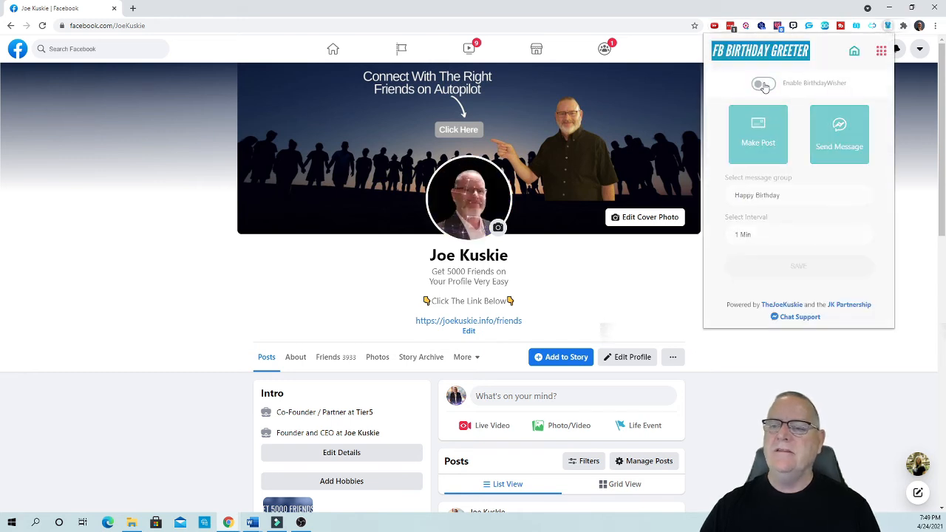
left_click(763, 83)
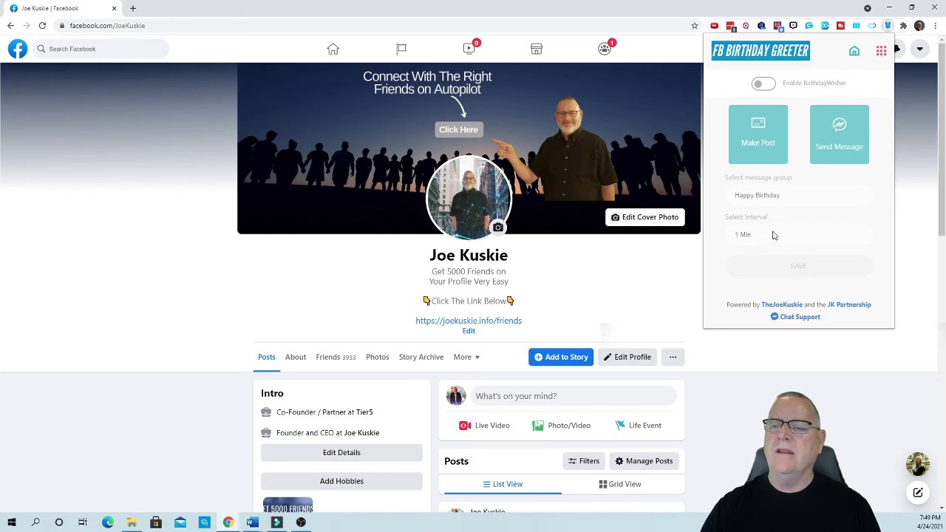
left_click(762, 83)
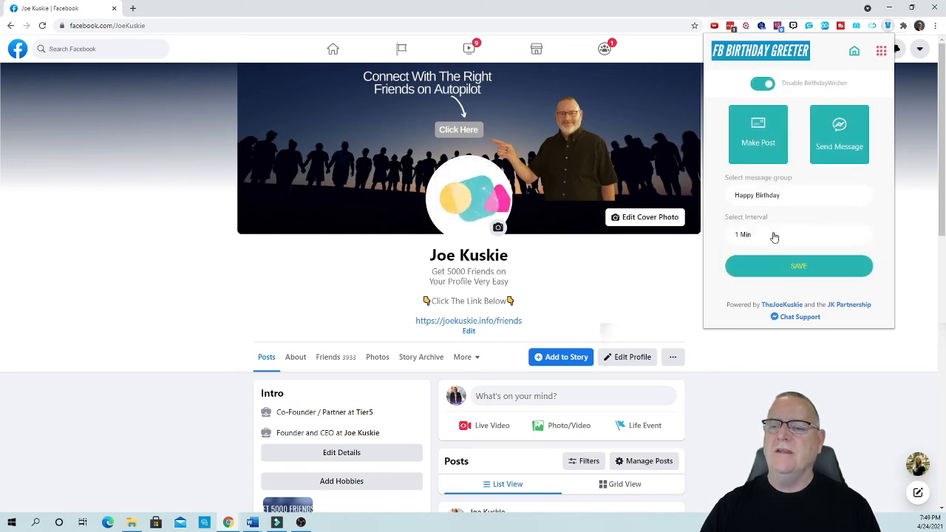